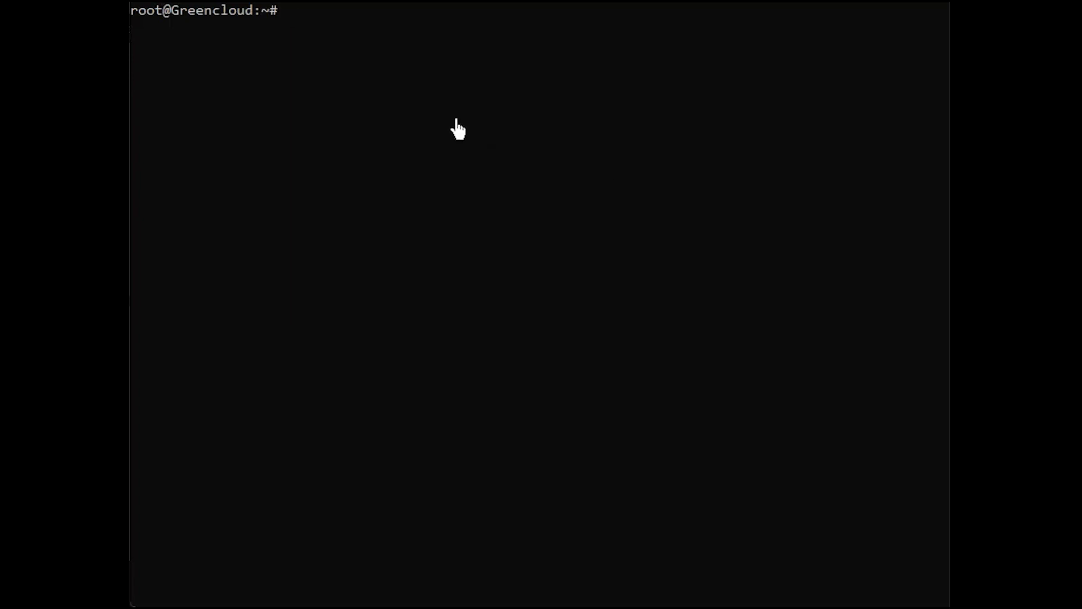
# Step: Refresh the server's package lists with apt update
pyautogui.write('apt update')
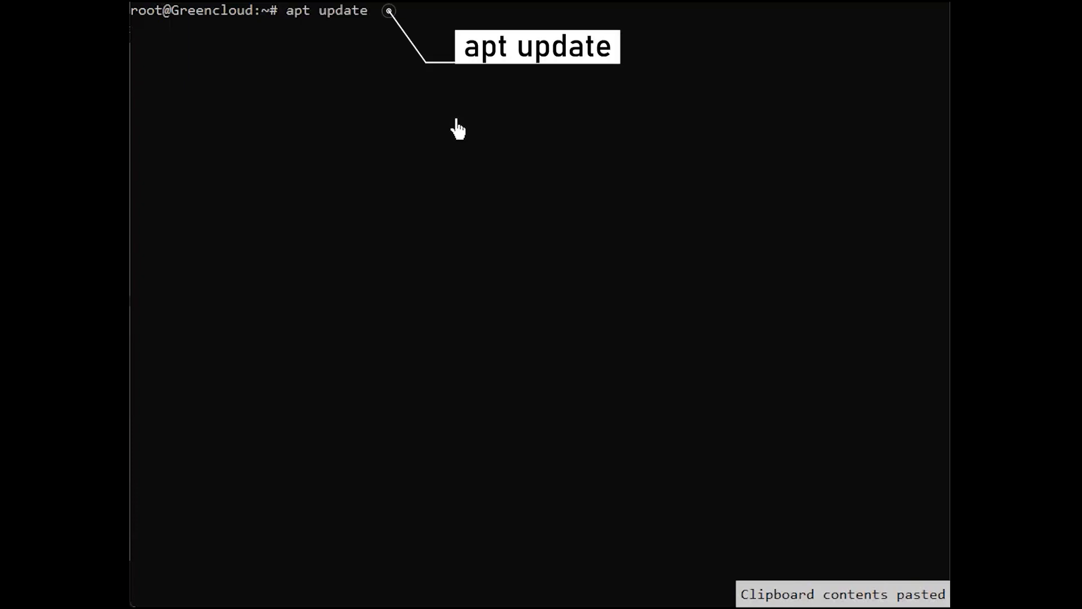
pyautogui.press('Return')
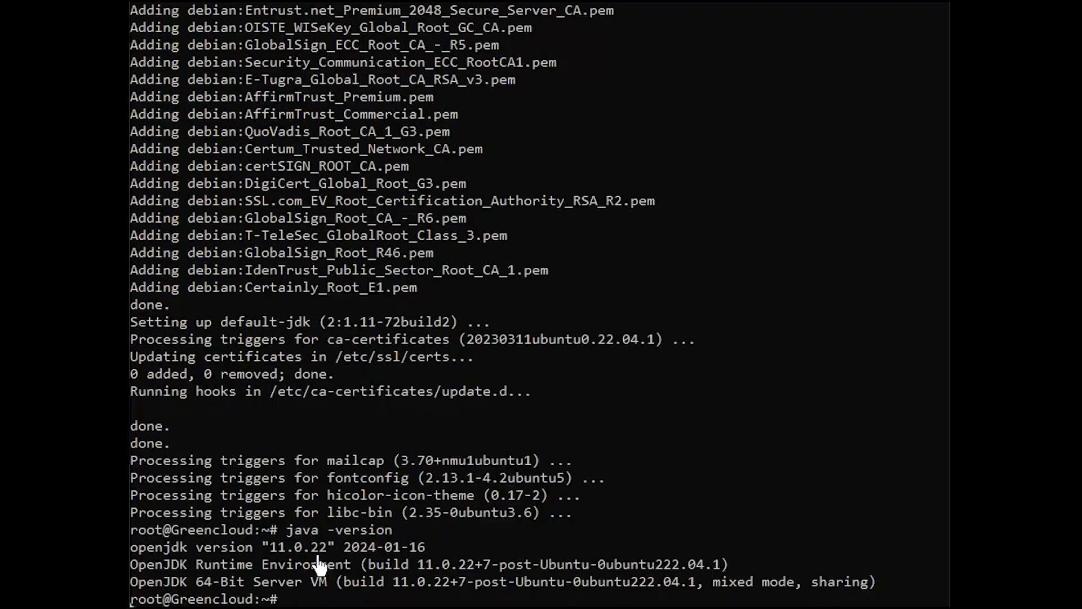
pyautogui.moveTo(774, 511)
pyautogui.write('wget https://downloads.apache.org/maven/maven-3/3.9.6/binaries/apache-maven-3.9.6-bin.tar.gz')
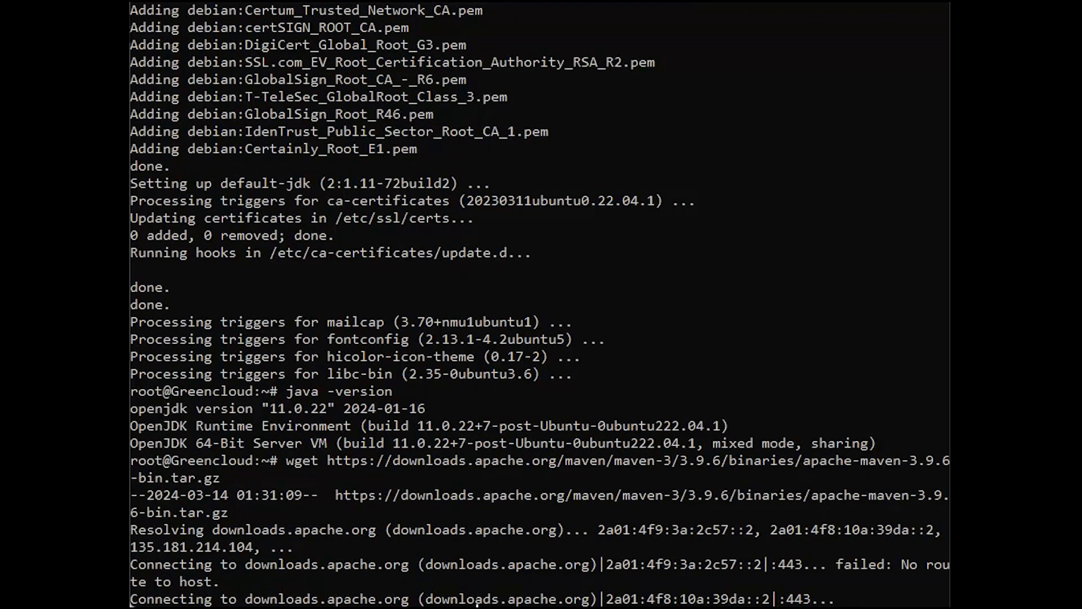
# Step: Unpack apache-maven-3.9.6-bin.tar.gz and move the apache-maven-3.9.6 folder to /opt/maven
pyautogui.scroll(-3)
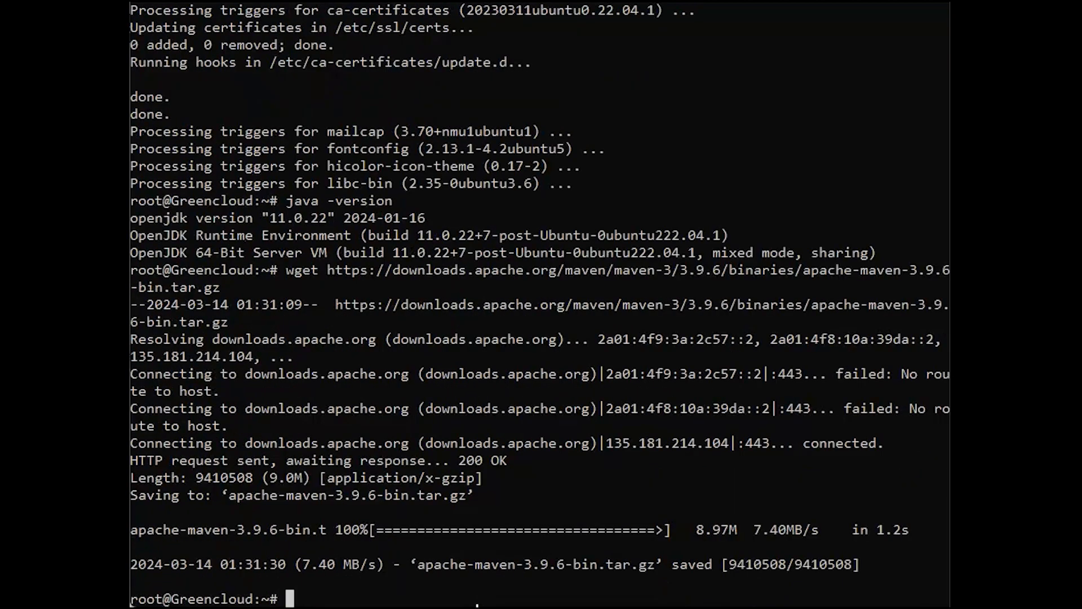
pyautogui.write('tar xvf apache-maven-3.9.6-bin.tar.gz')
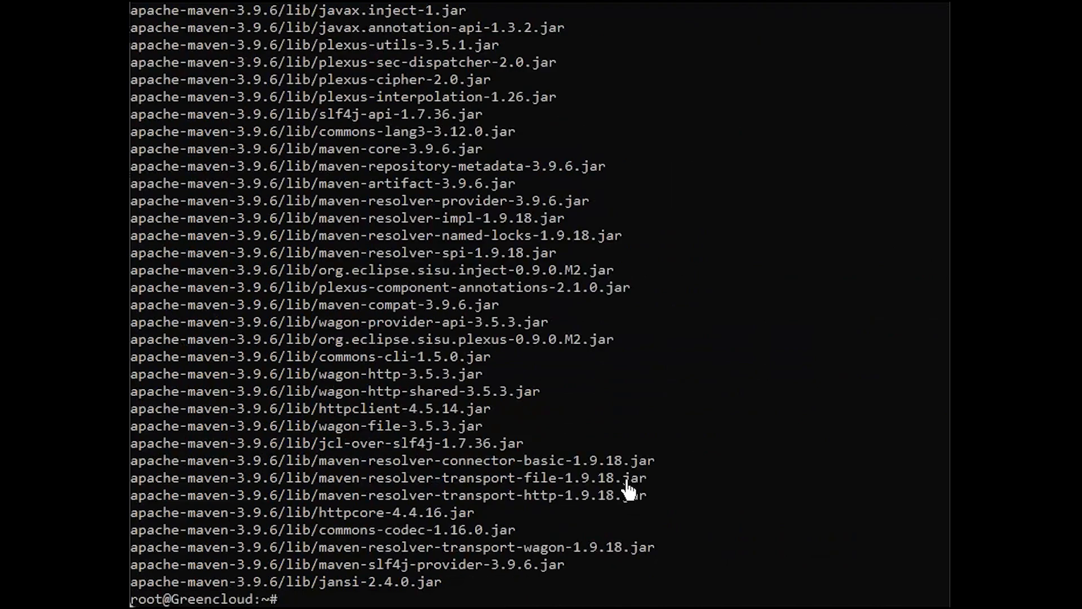
pyautogui.moveTo(813, 522)
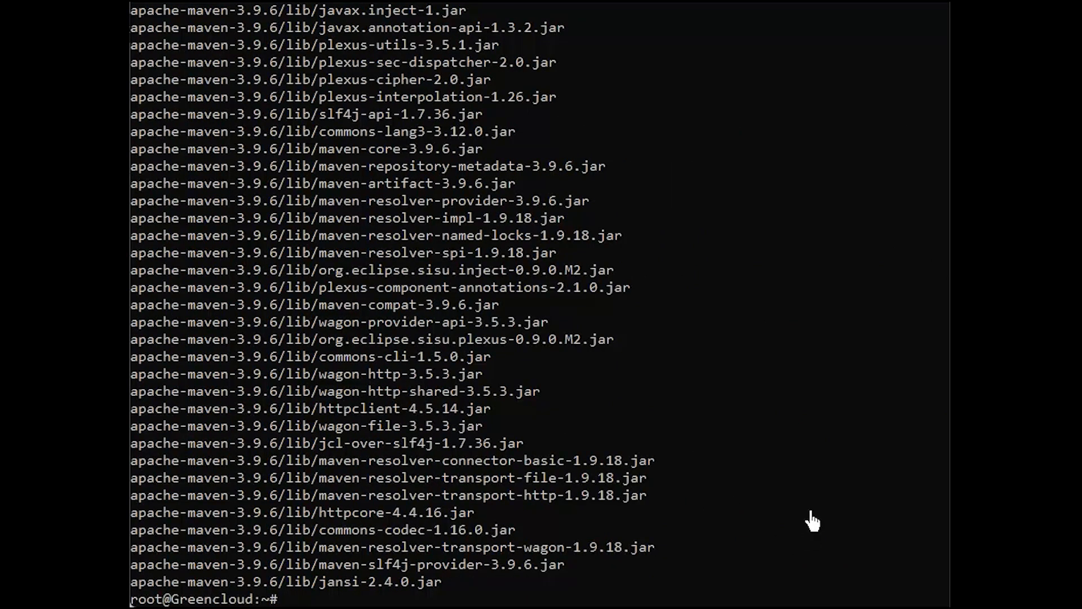
pyautogui.write('mv apache-maven-3.9.6 /opt/maven')
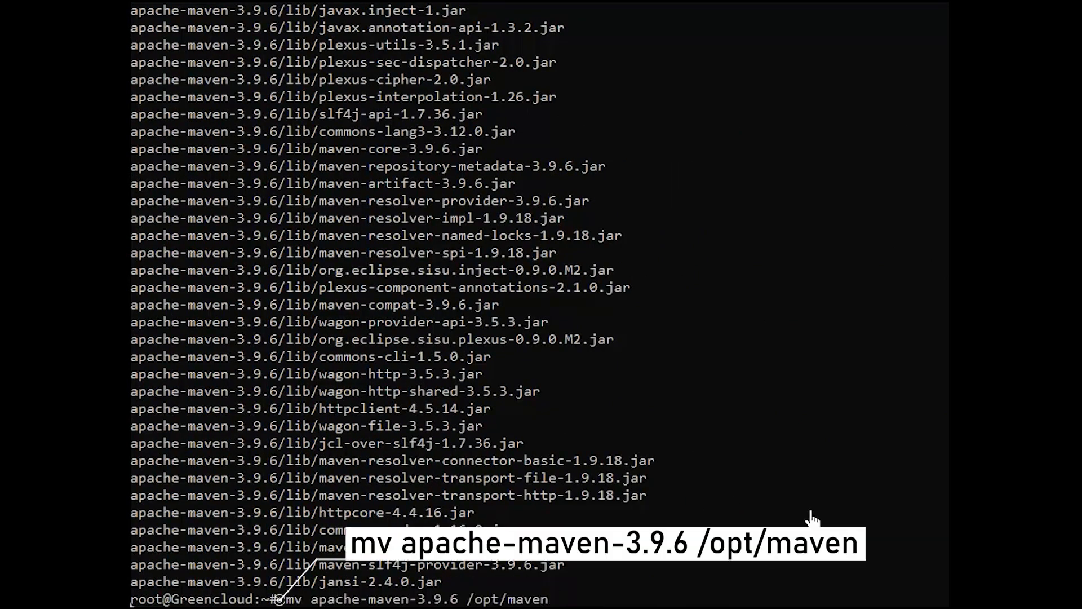
pyautogui.press('Return')
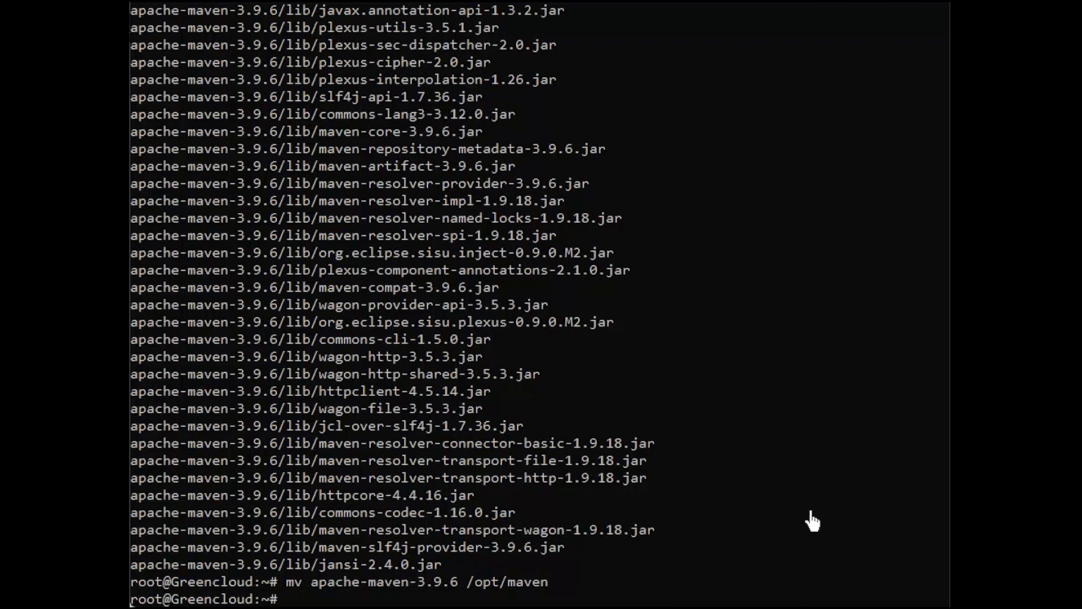
pyautogui.moveTo(779, 552)
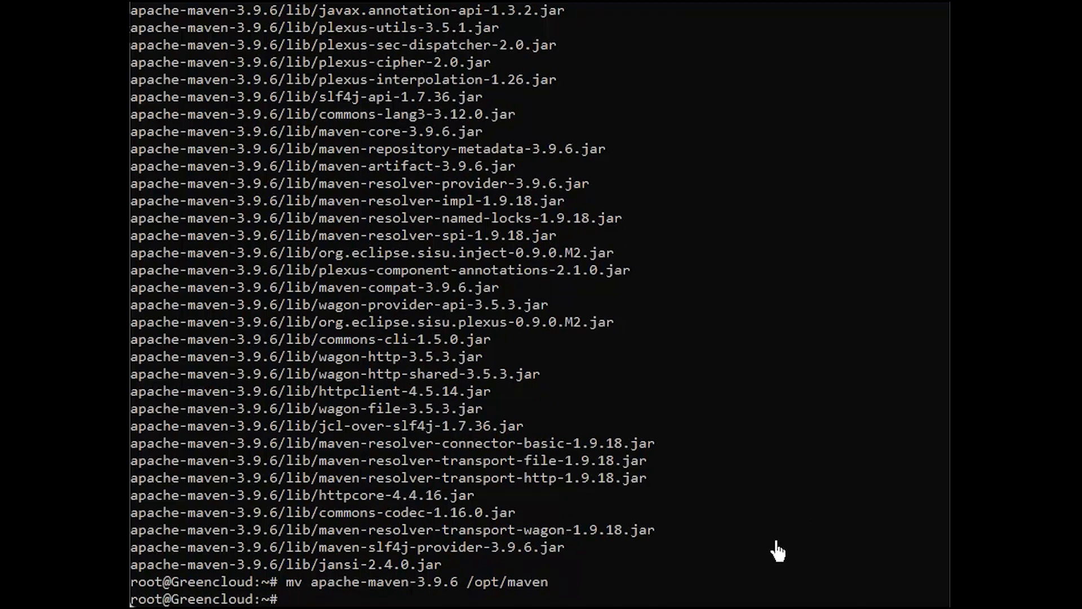
# Step: Write /etc/profile.d/maven.sh with MAVEN_HOME and PATH exports, then check mvn --version reports 3.9.6
pyautogui.write('cat <<EOF | tee /etc/profile.d/maven.sh')
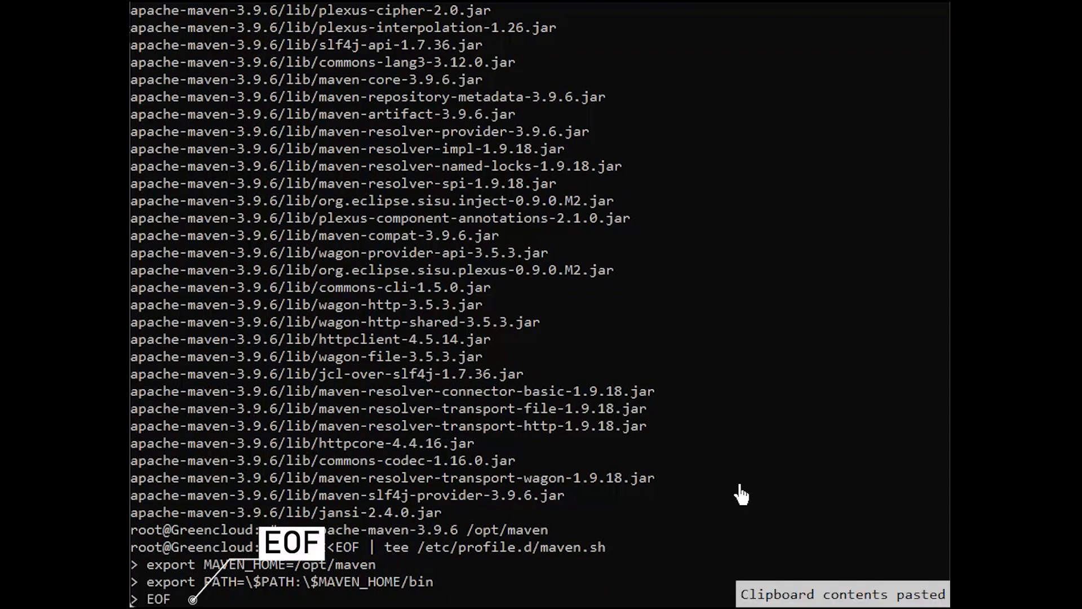
pyautogui.press('Return')
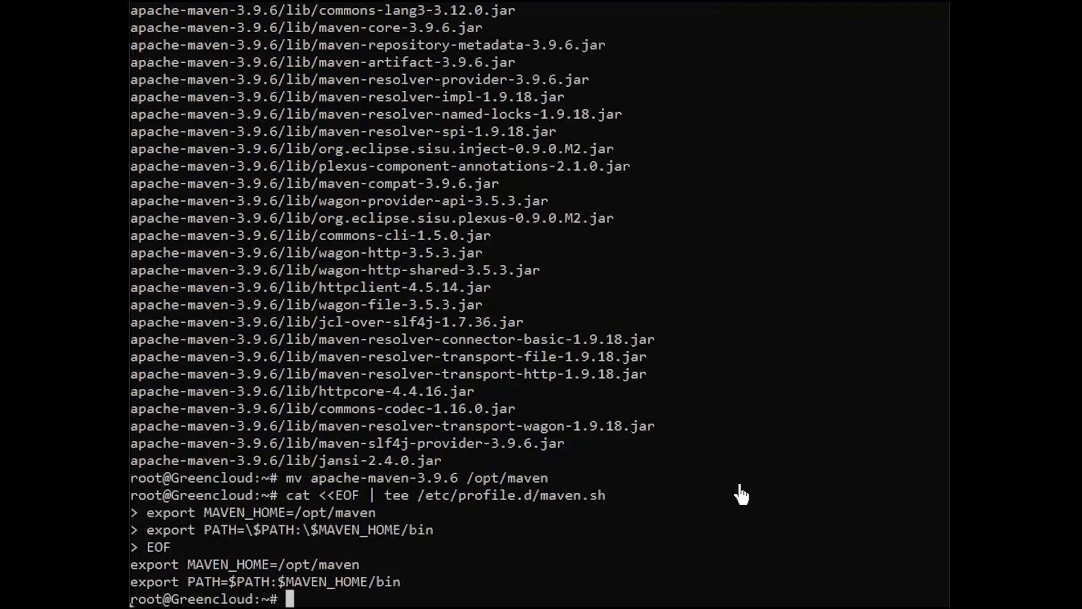
pyautogui.moveTo(741, 494)
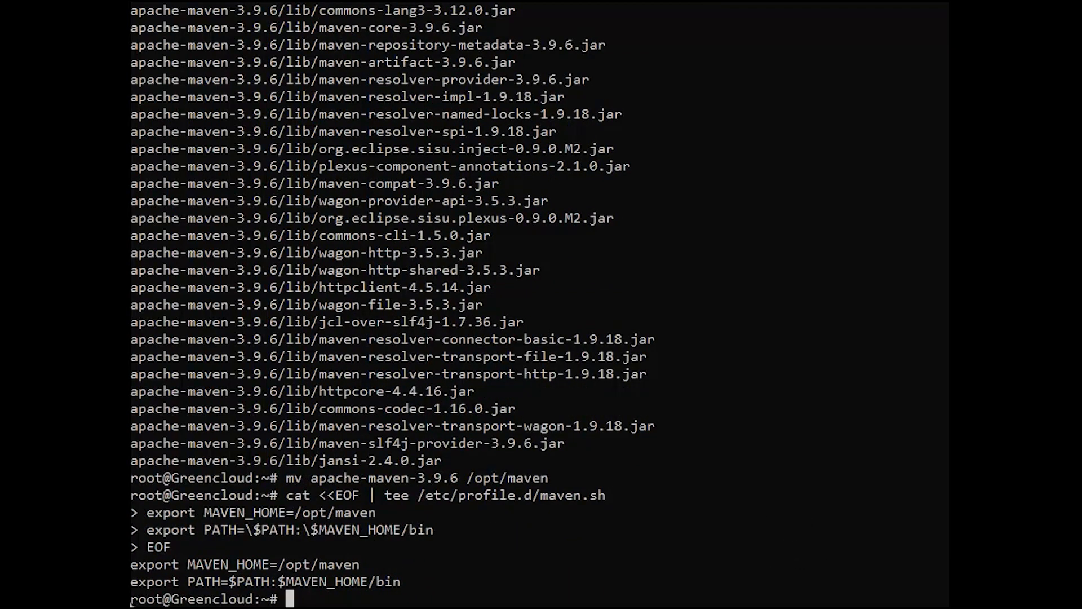
pyautogui.moveTo(744, 578)
pyautogui.write('source /etc/profile.d/maven.sh')
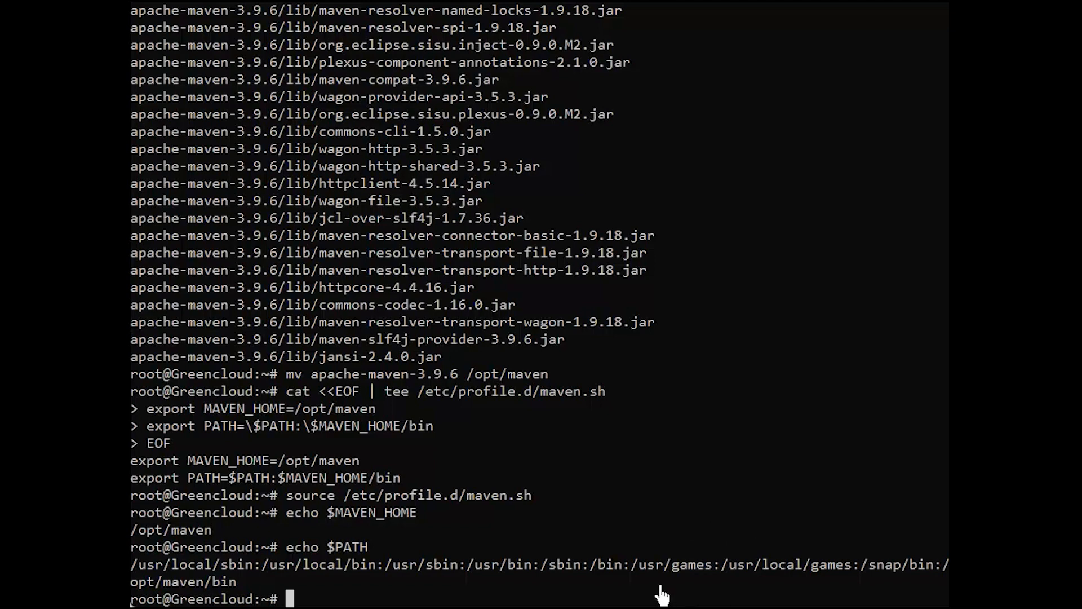
pyautogui.write('mvn --version')
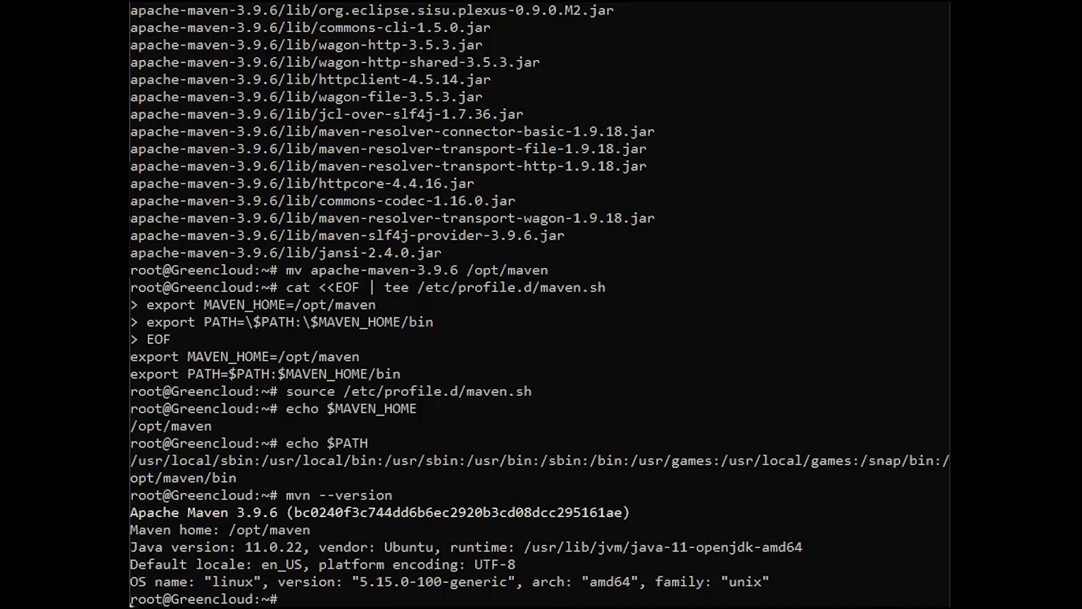
pyautogui.moveTo(623, 582)
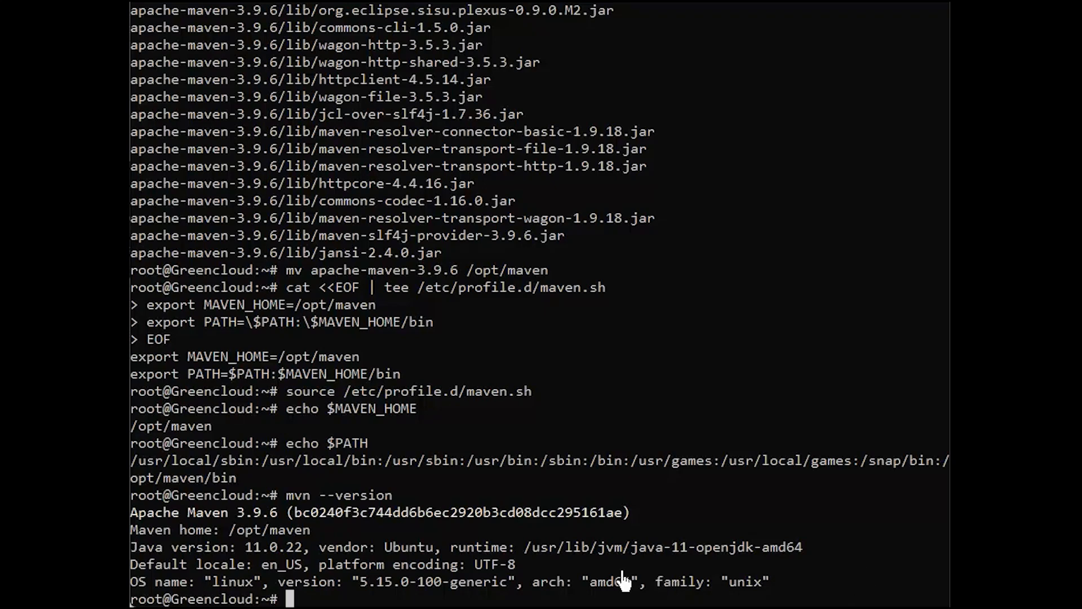
# Step: Print Maven's usage and options list with mvn -h
pyautogui.write('mvn -h')
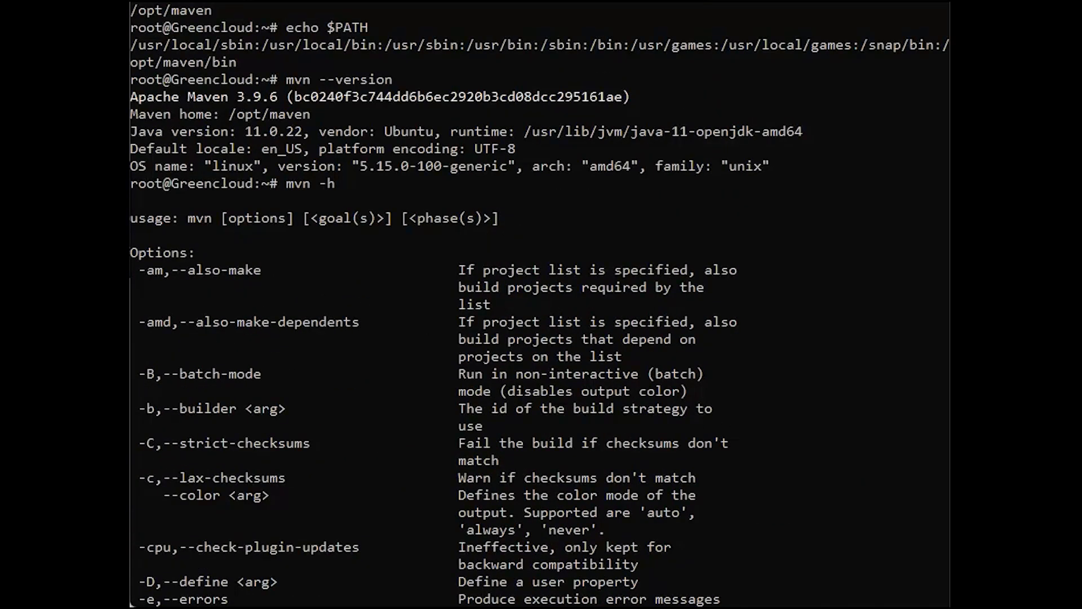
pyautogui.scroll(-3)
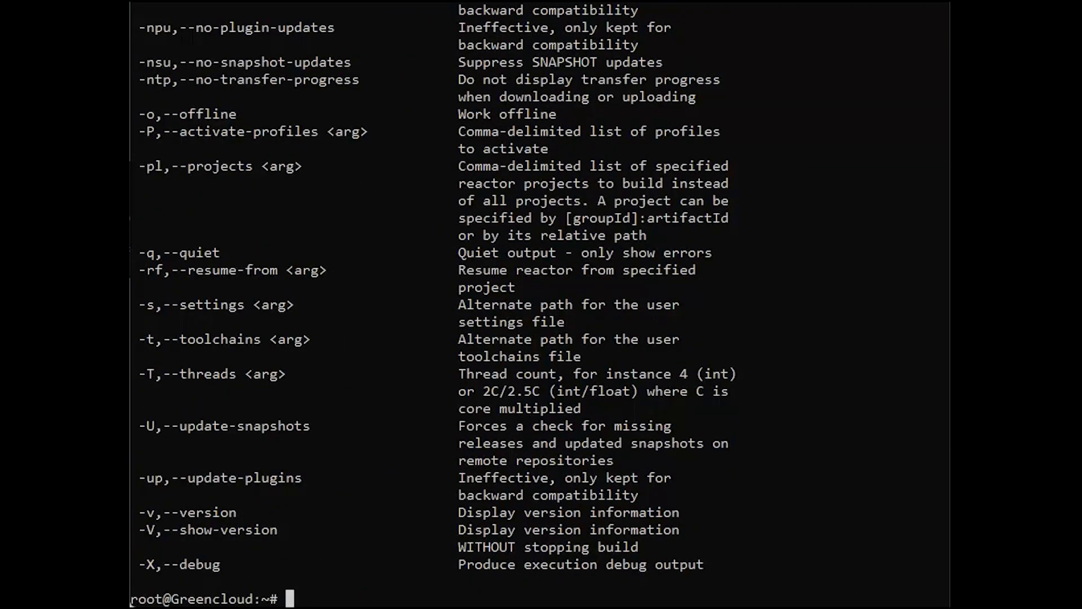
pyautogui.moveTo(827, 552)
pyautogui.write('mkdir ~/mvn-projects && cd ~/mvn-projects')
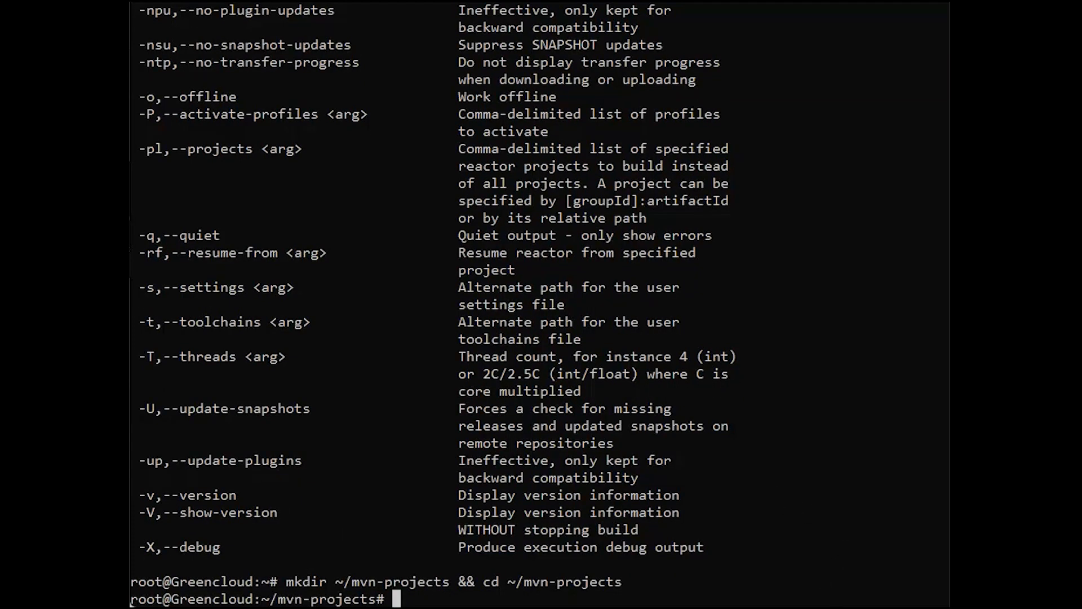
# Step: Generate the quickstart my-app project under com.mycompany.app with interactiveMode=false, reaching BUILD SUCCESS
pyautogui.write('mvn archetype:generate -DgroupId=com.mycompany.app \\')
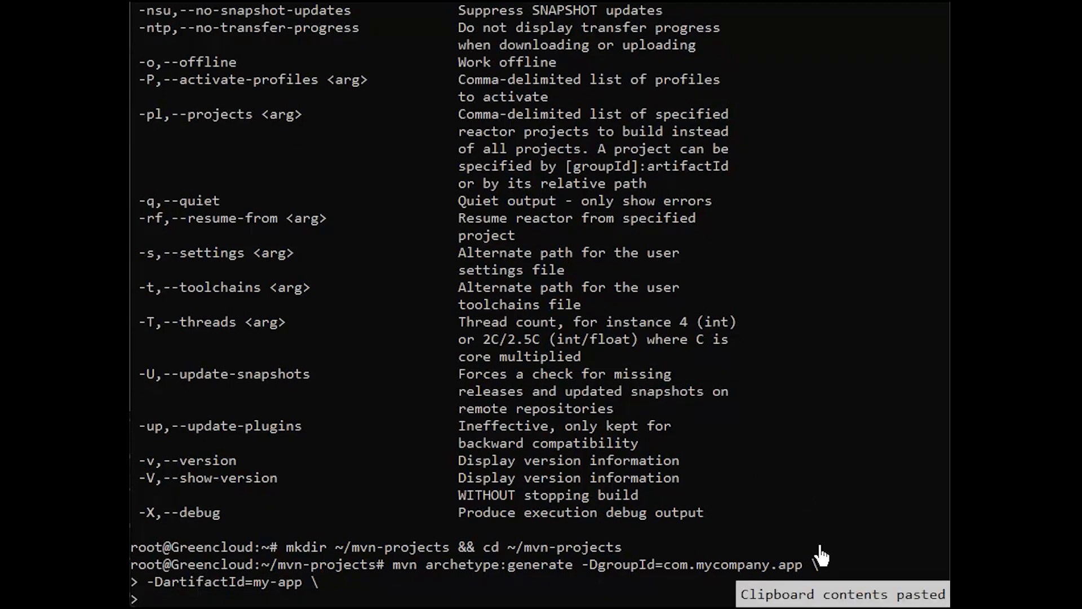
pyautogui.write('-DarchetypeArtifactId=maven-archetype-quickstart \\')
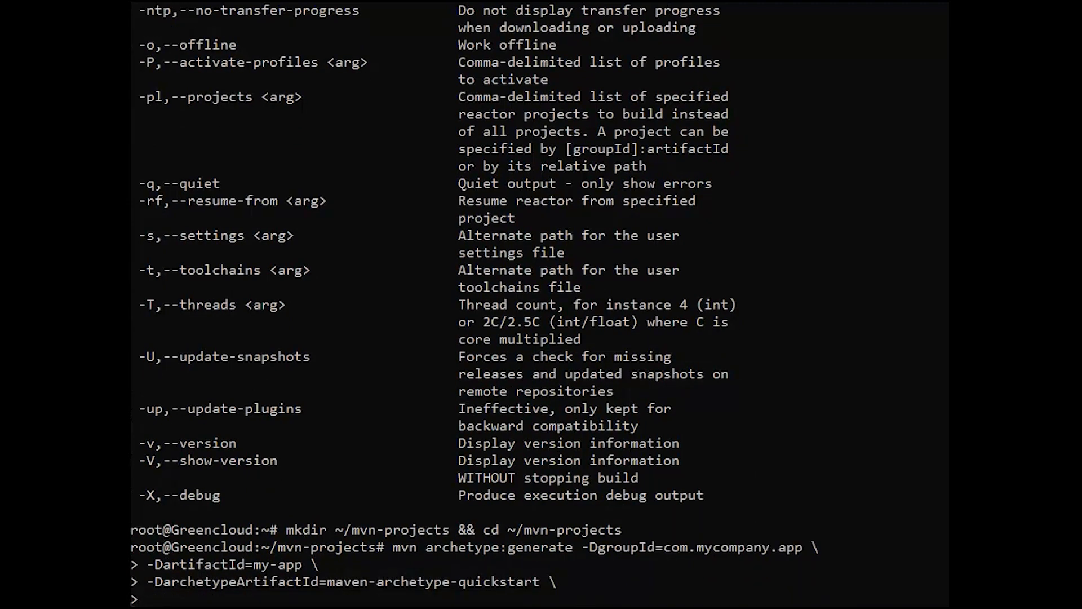
pyautogui.write('-DinteractiveMode=false')
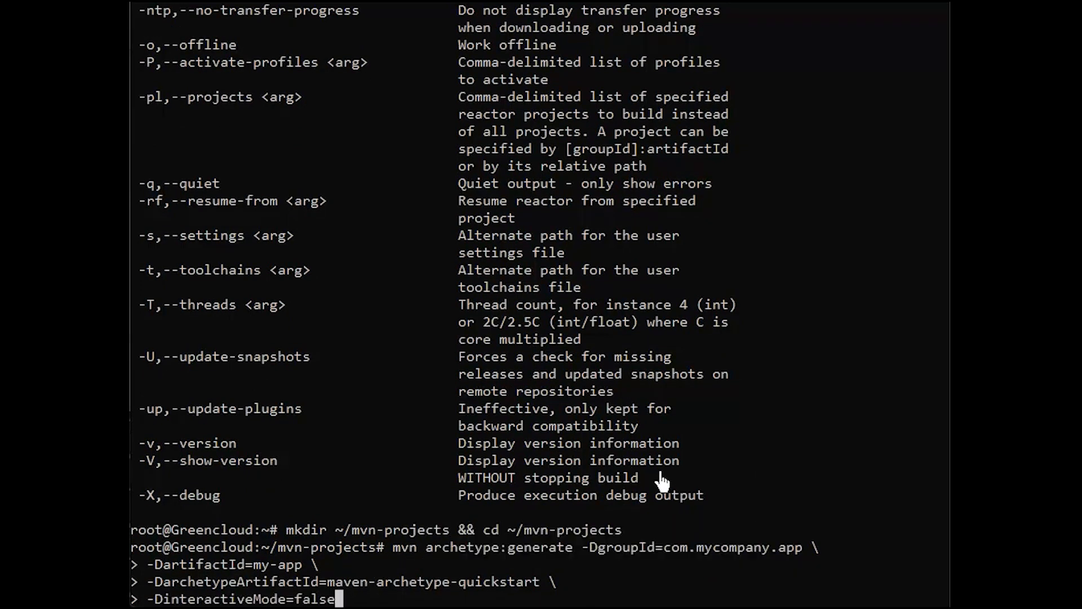
pyautogui.press('Return')
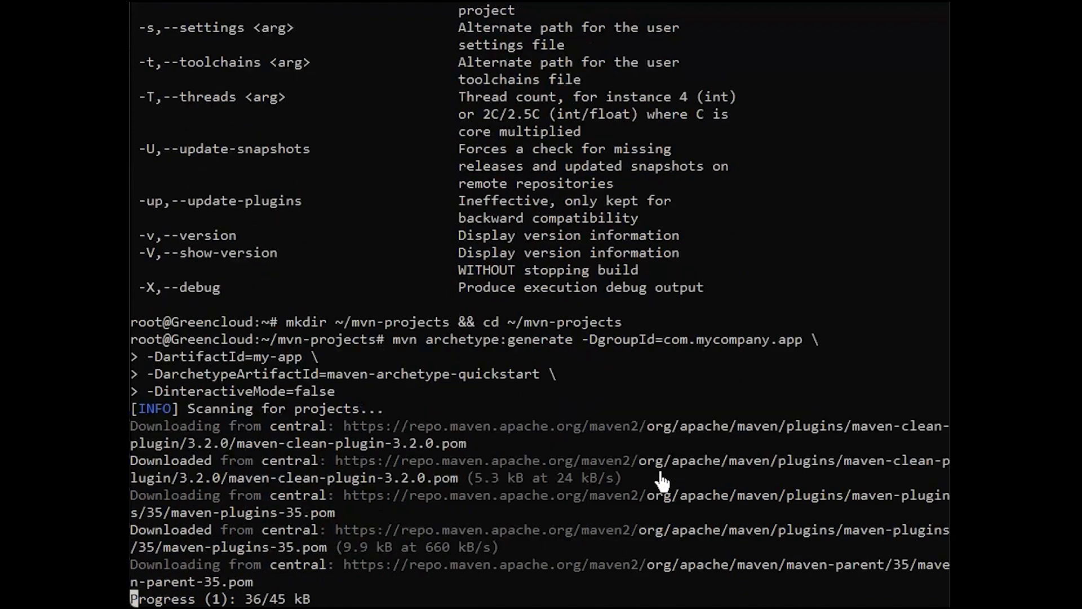
pyautogui.scroll(-3)
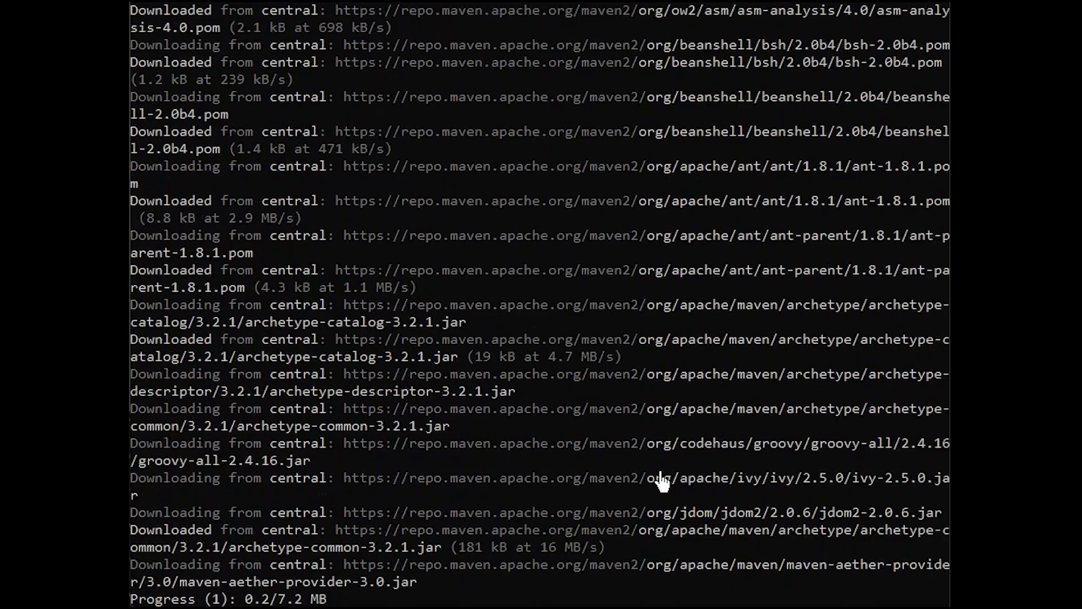
pyautogui.scroll(-3)
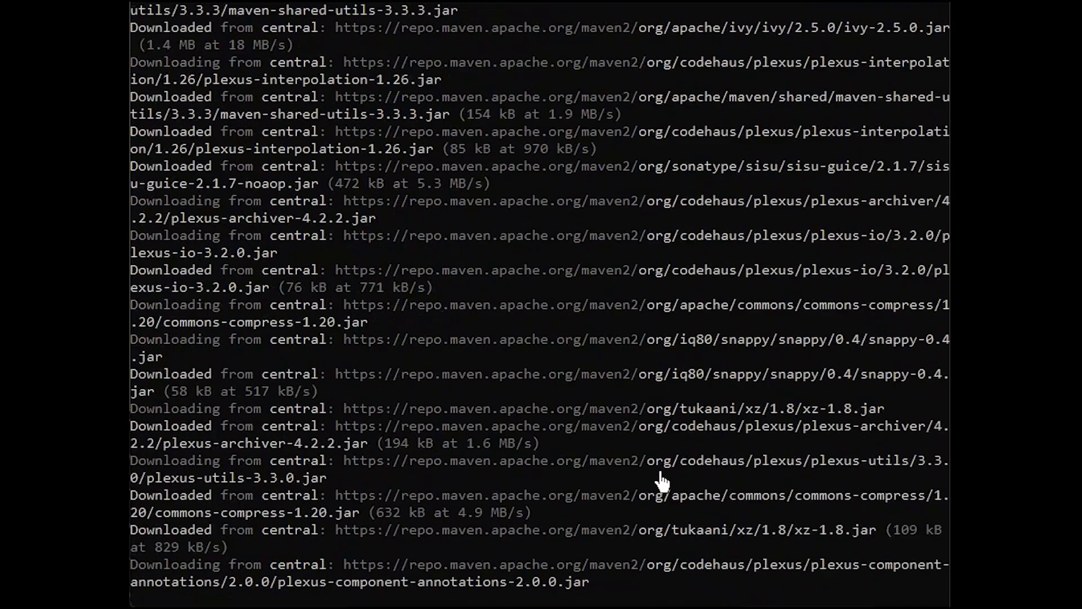
pyautogui.scroll(-3)
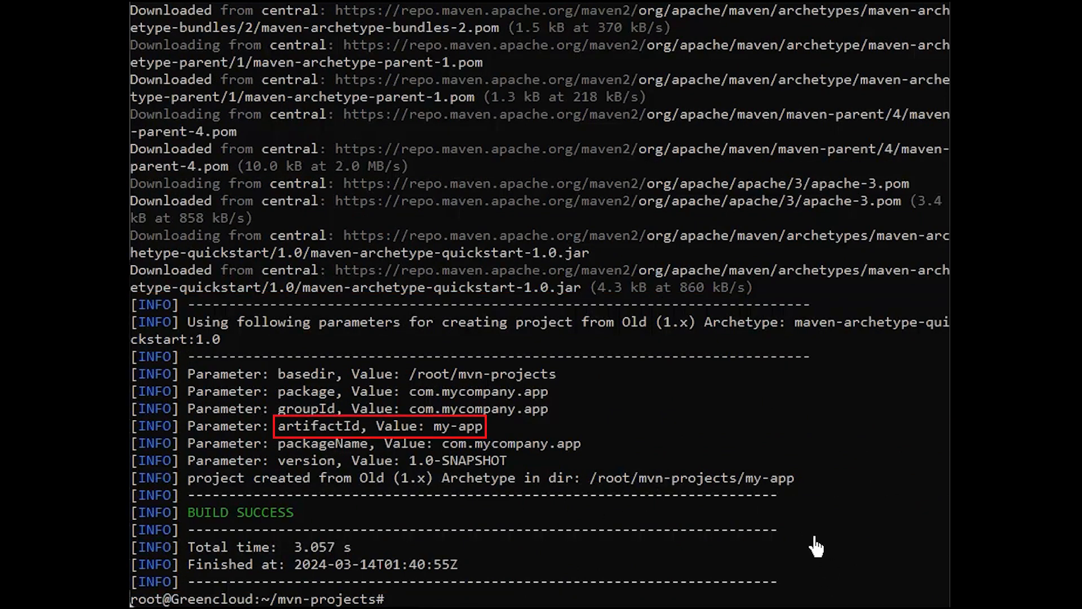
pyautogui.write('tree my-app/')
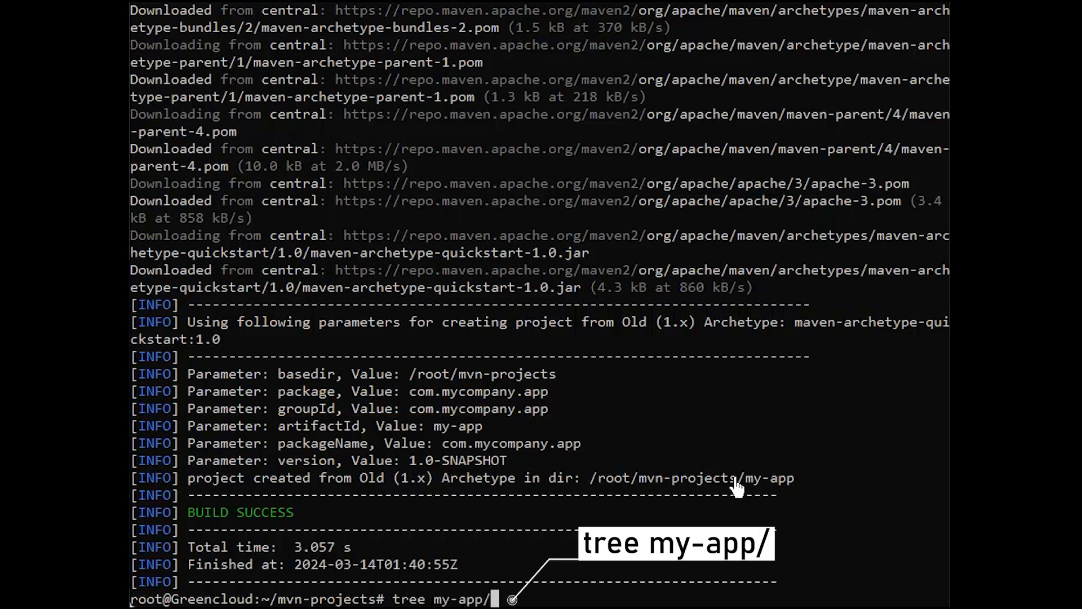
# Step: Show the my-app folder tree and list the contents of mvn-projects
pyautogui.press('Return')
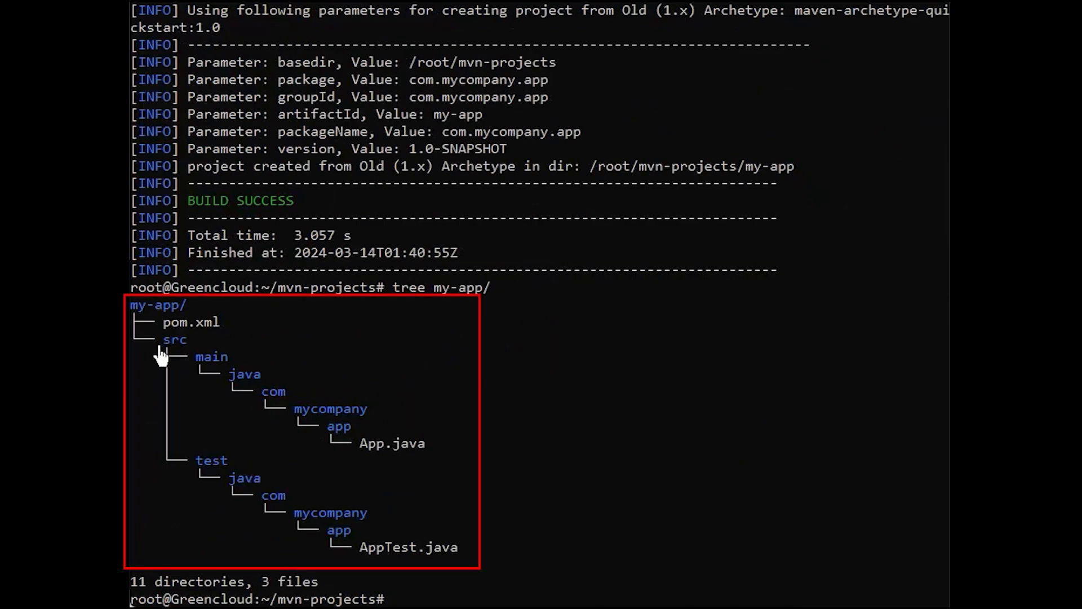
pyautogui.moveTo(277, 478)
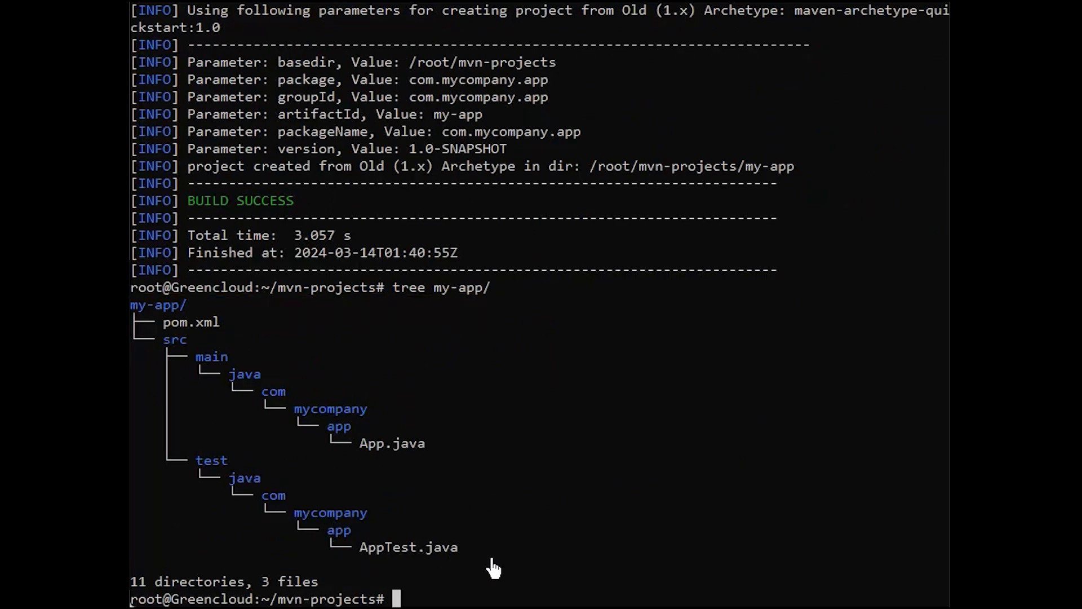
pyautogui.moveTo(845, 599)
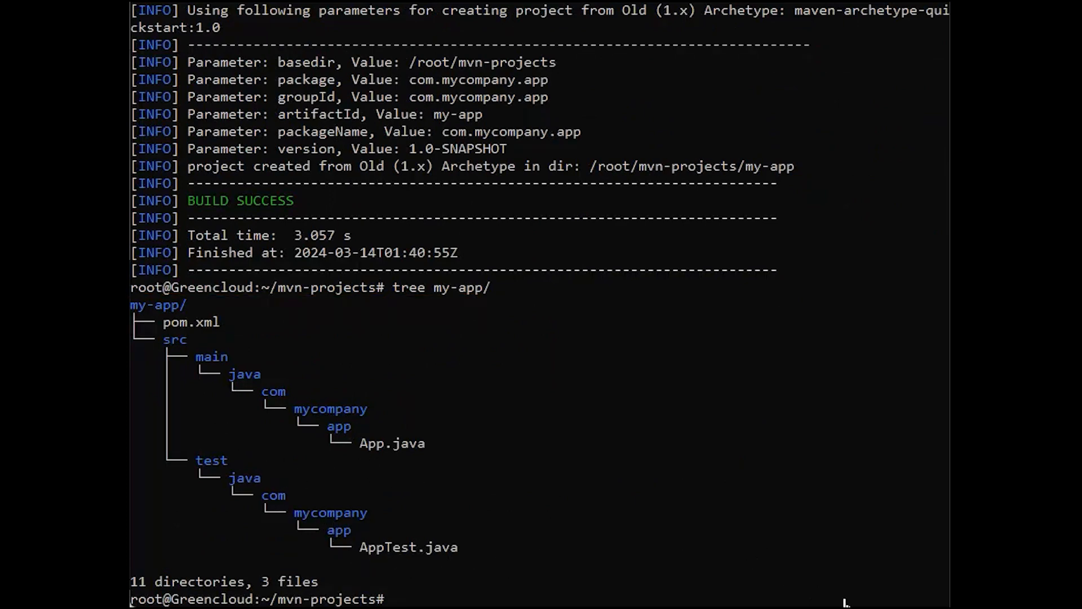
pyautogui.moveTo(704, 543)
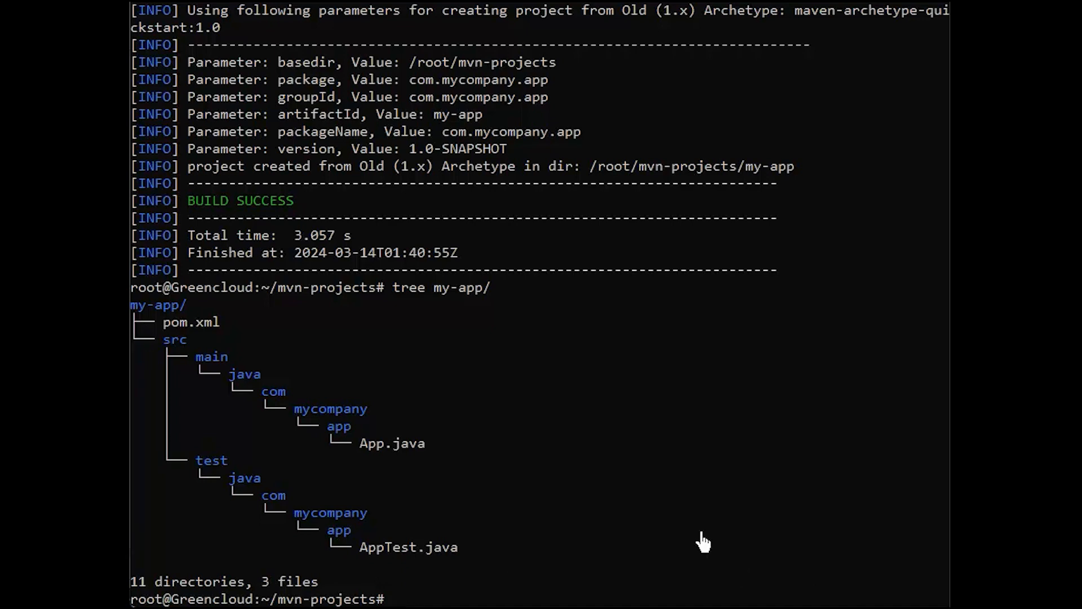
pyautogui.write('ls')
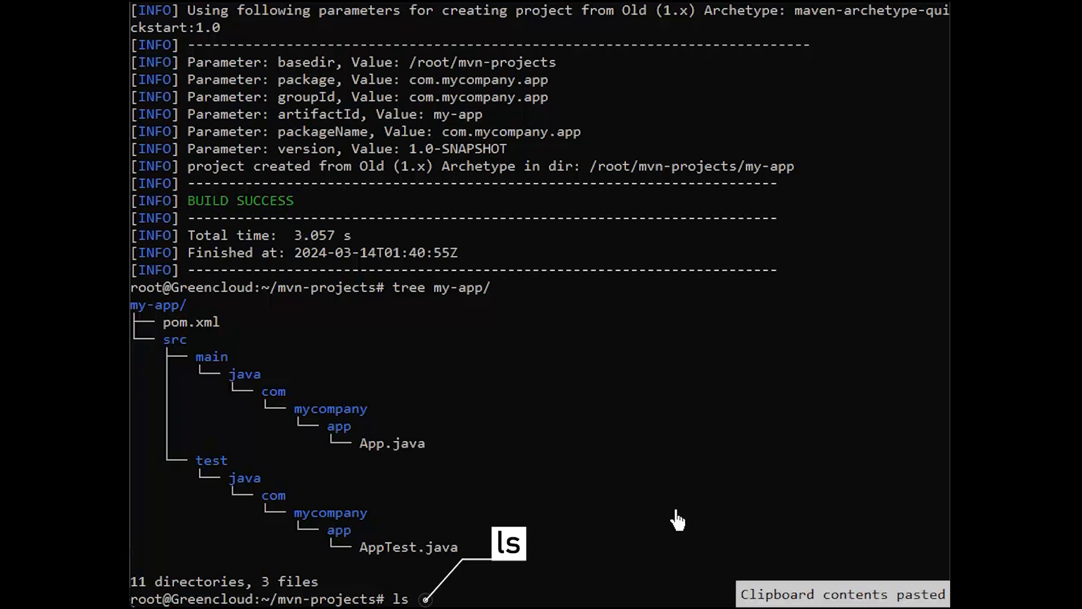
pyautogui.press('Return')
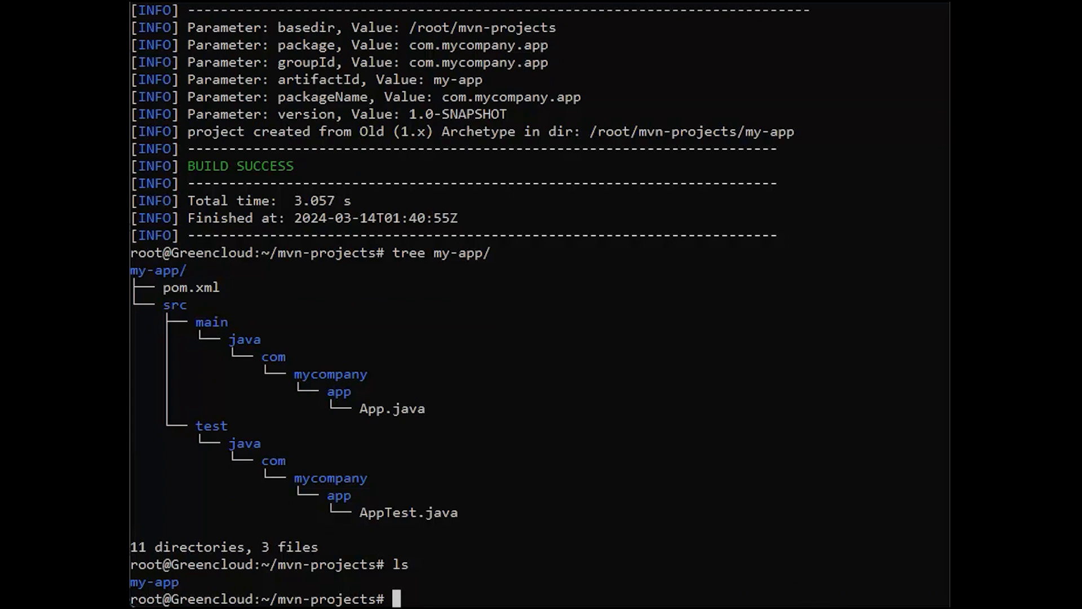
# Step: Move into my-app and start building it with mvn package
pyautogui.write('cd my-app/')
pyautogui.write('ls')
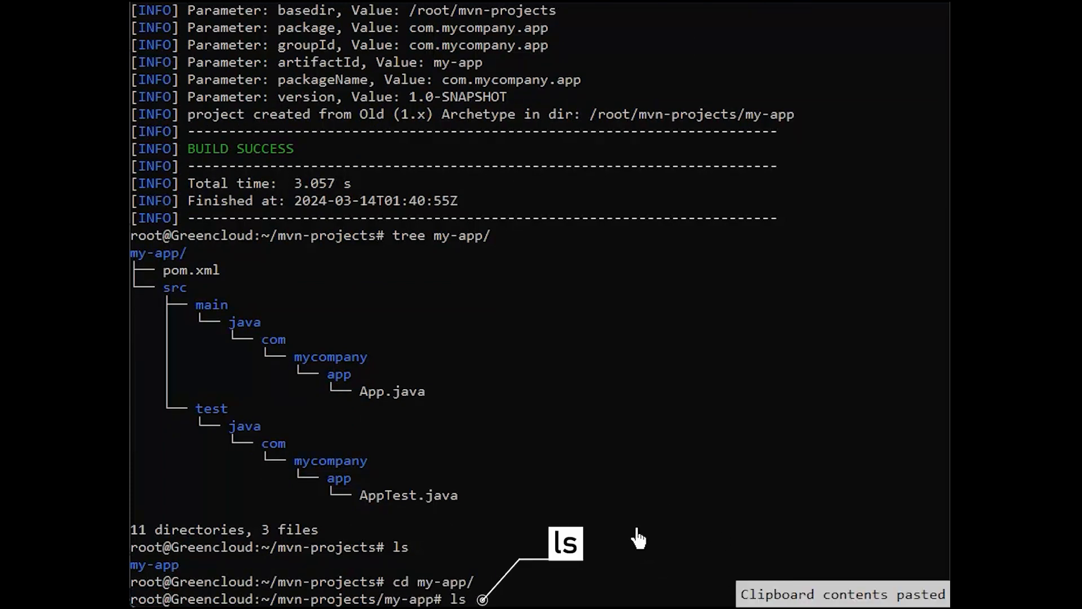
pyautogui.write('mvn package')
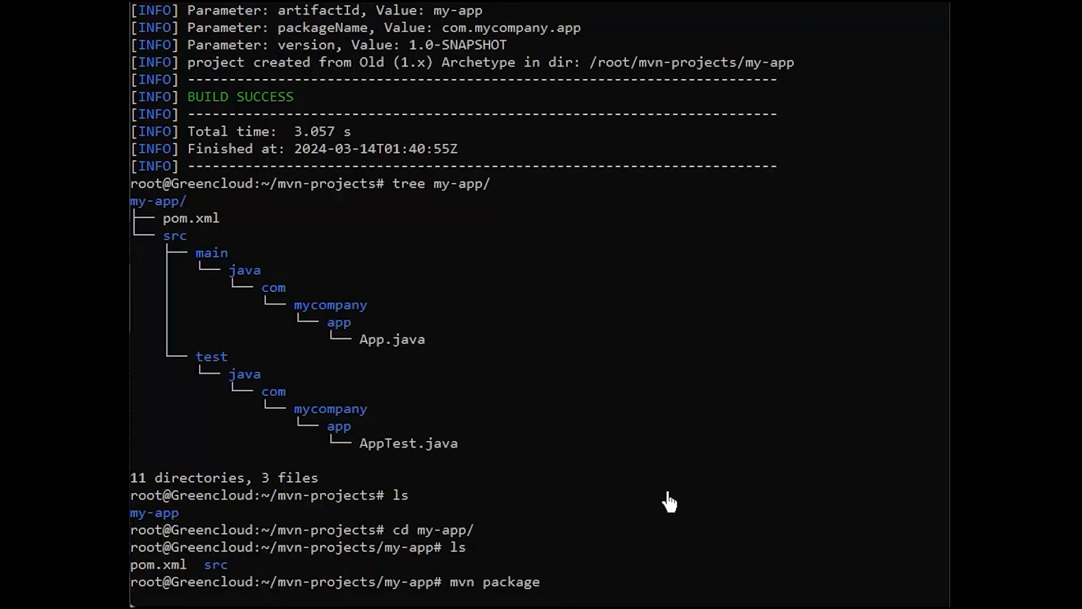
pyautogui.press('Return')
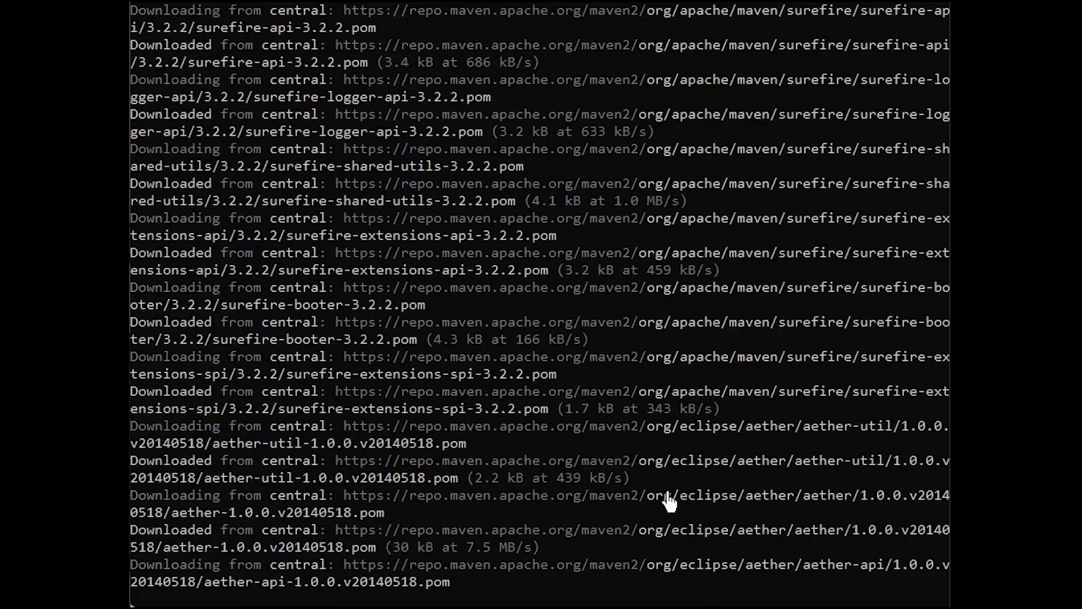